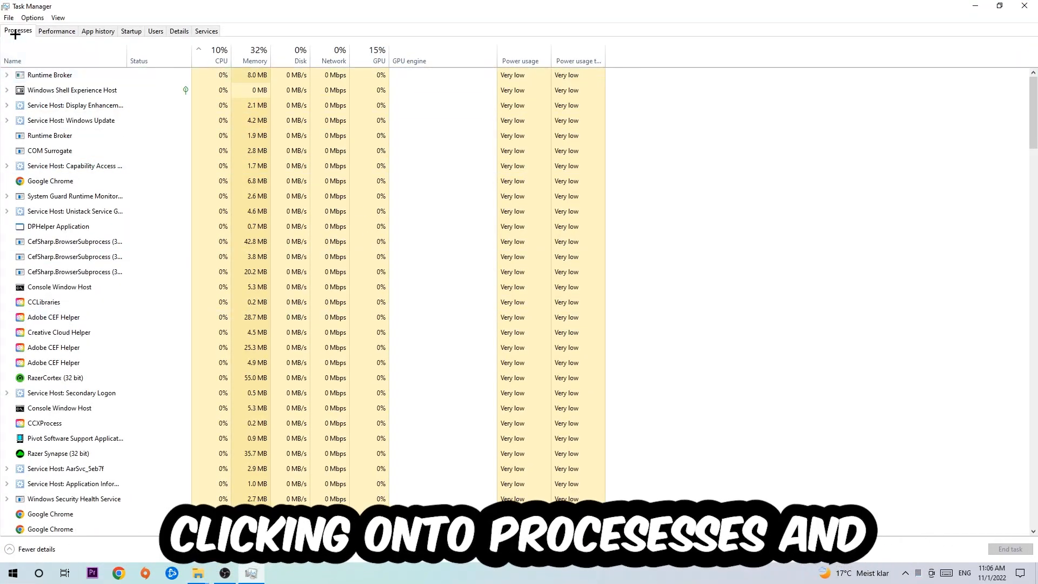
End the Google Chrome task from the Task Manager process list.
click(71, 121)
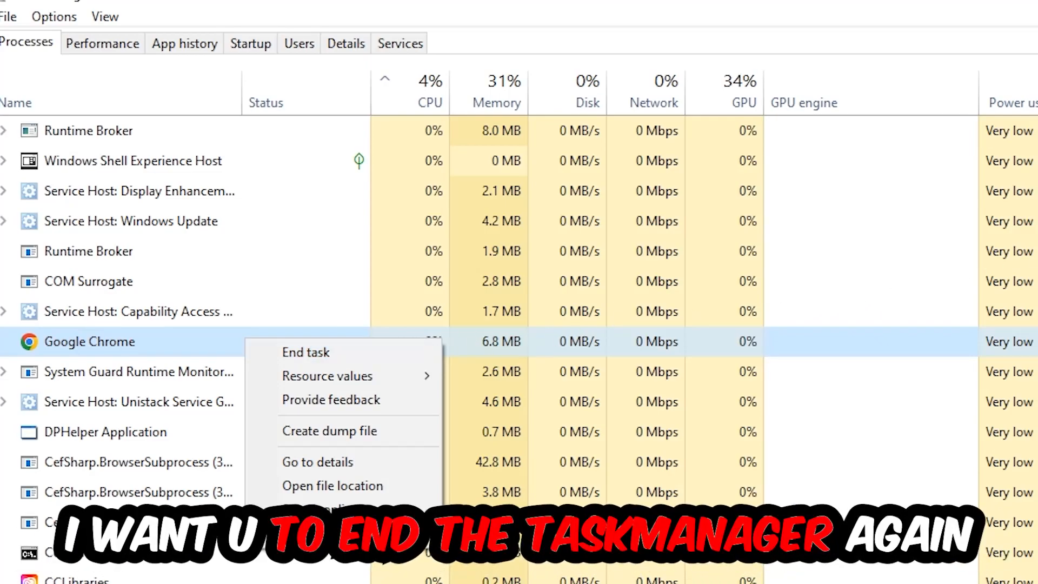
click(306, 352)
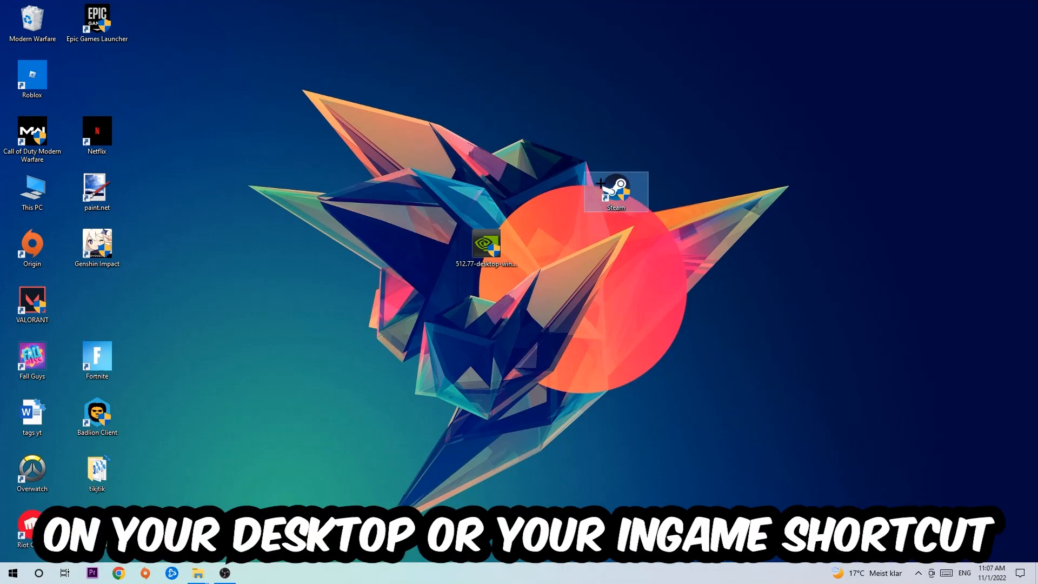
Run the Steam desktop shortcut as administrator from its context menu.
right_click(616, 192)
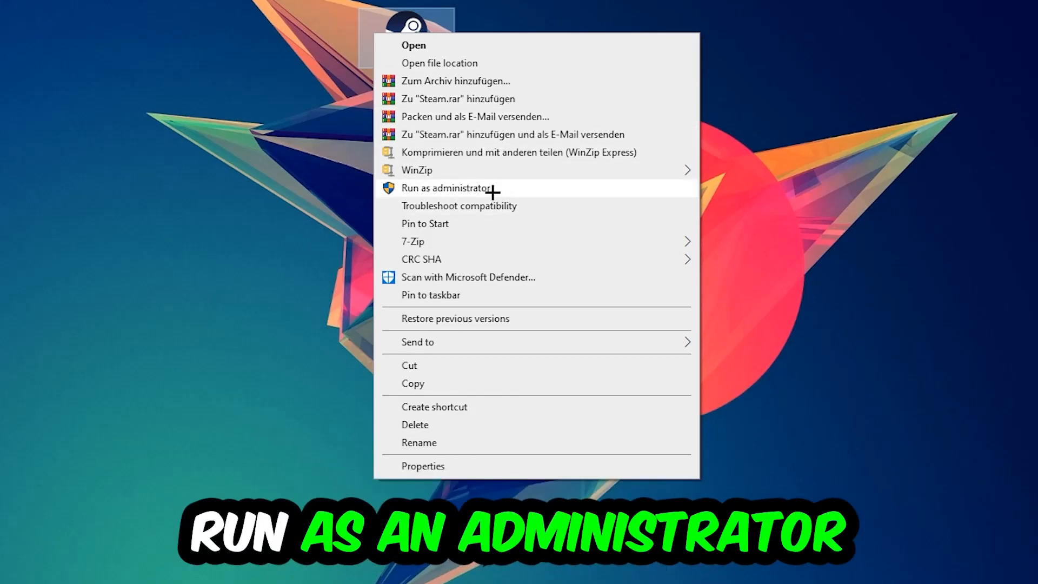
click(446, 188)
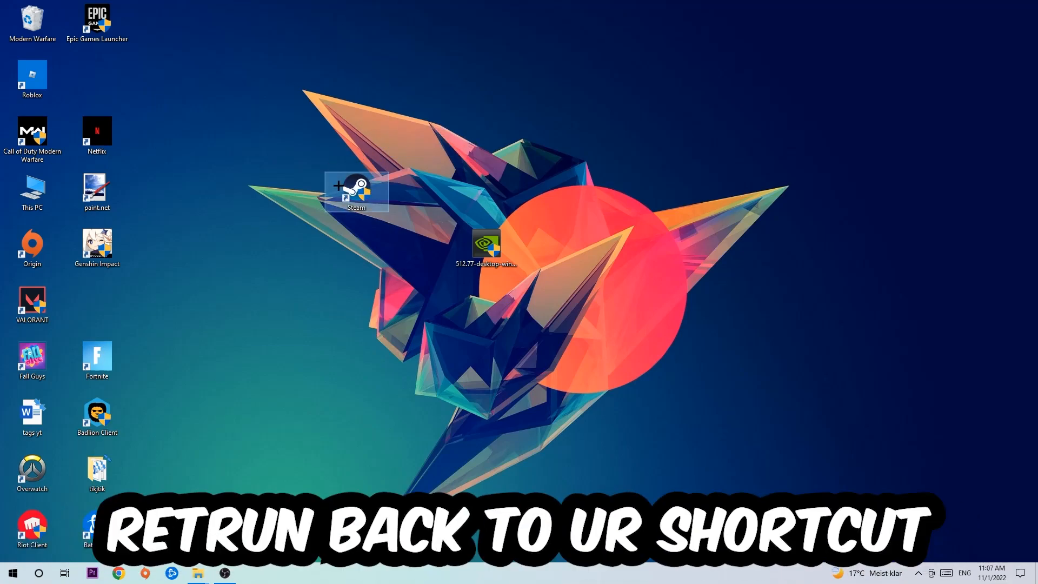
Set Steam shortcut compatibility to Windows 8 with Run as administrator, and save.
right_click(356, 191)
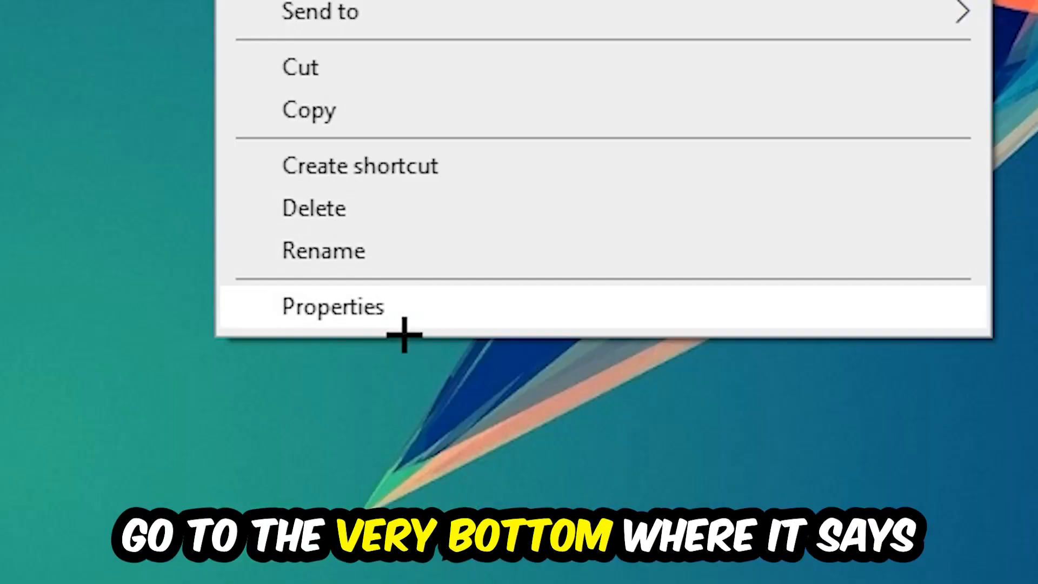
click(333, 306)
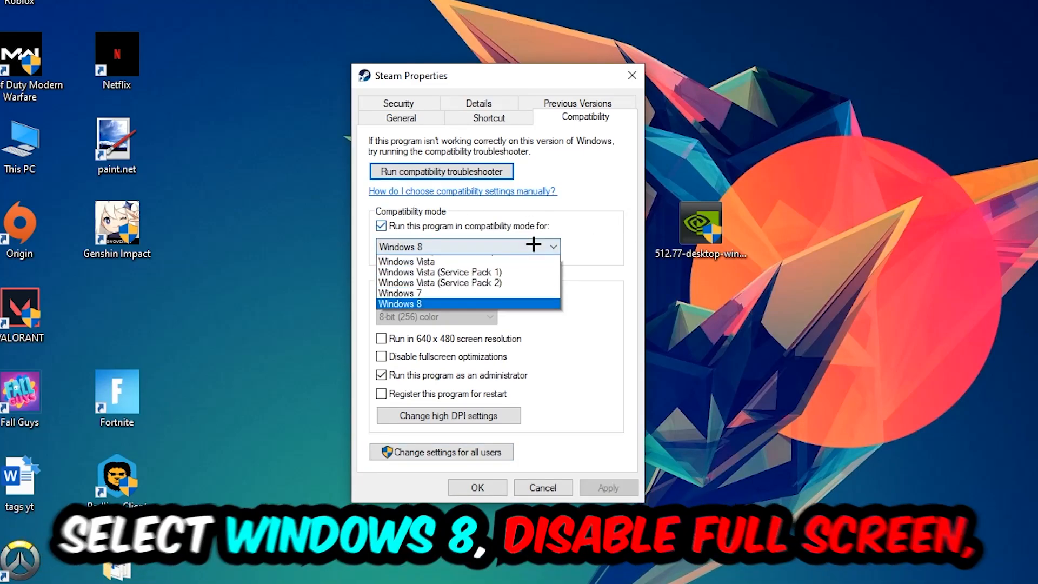
click(400, 303)
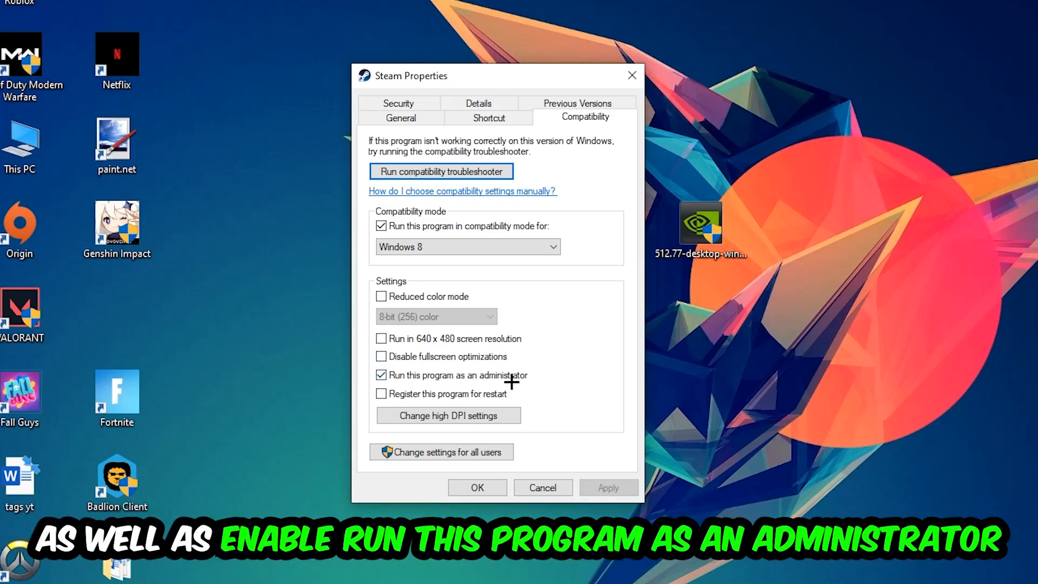
click(476, 487)
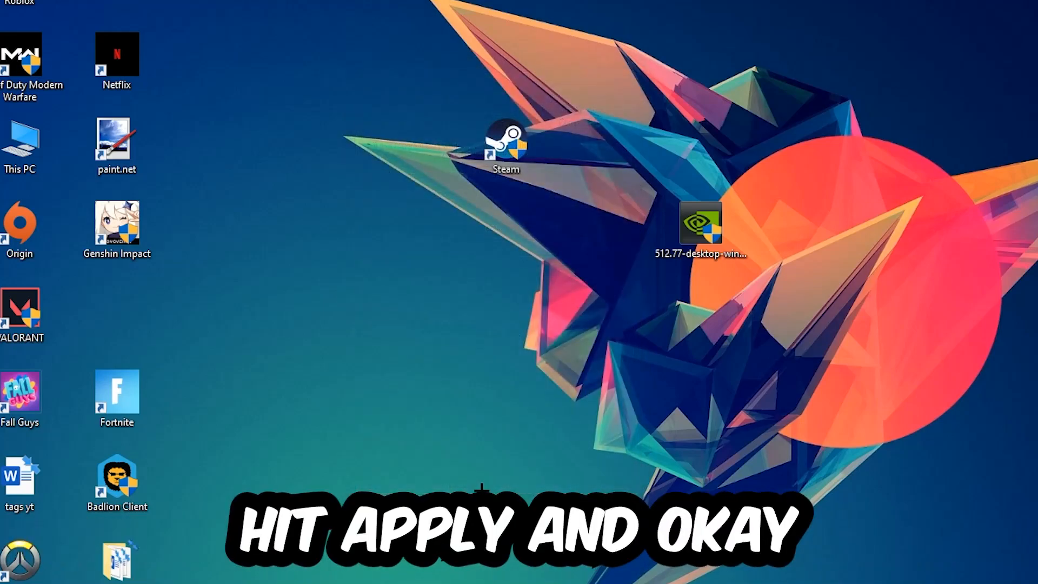